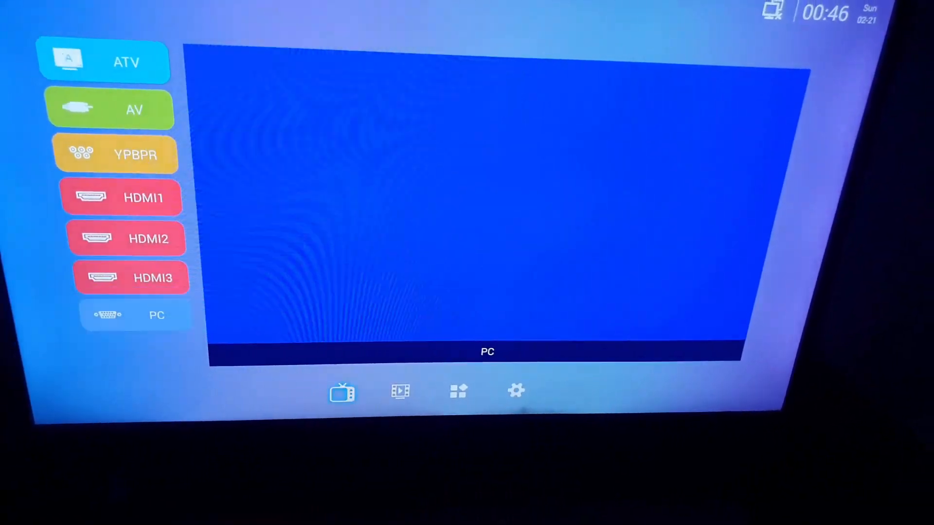
Step: Switch from the input-source list to the media home page with Video, Audio and Picture
{"action": "left_click", "coordinate": [400, 392]}
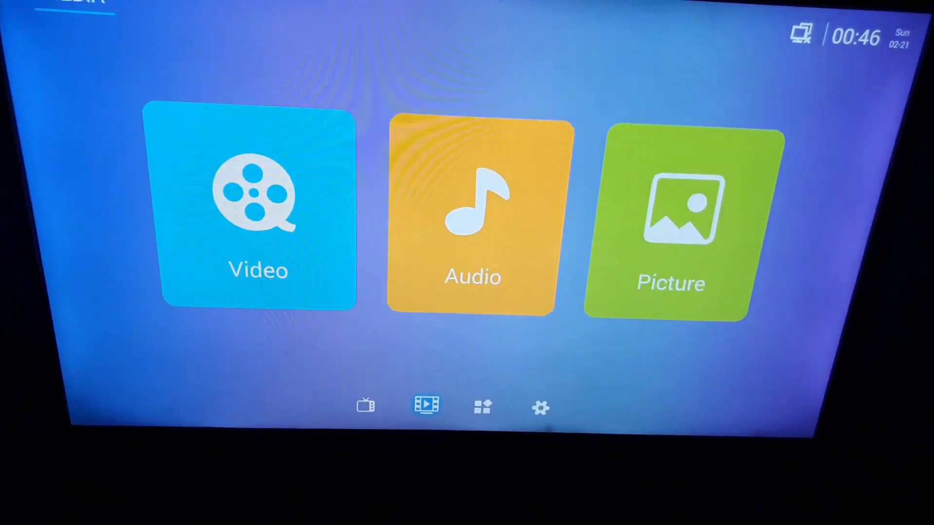
{"action": "left_click", "coordinate": [533, 411]}
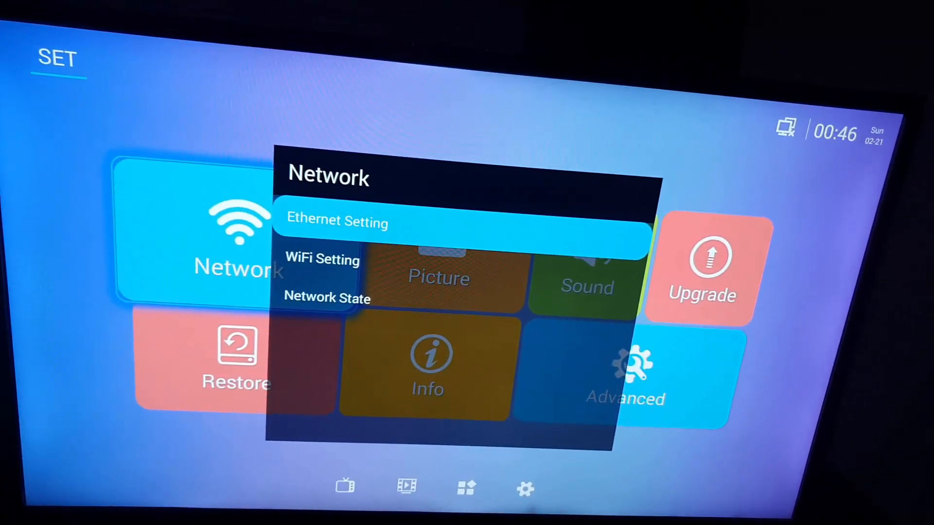
{"action": "key", "text": "Down"}
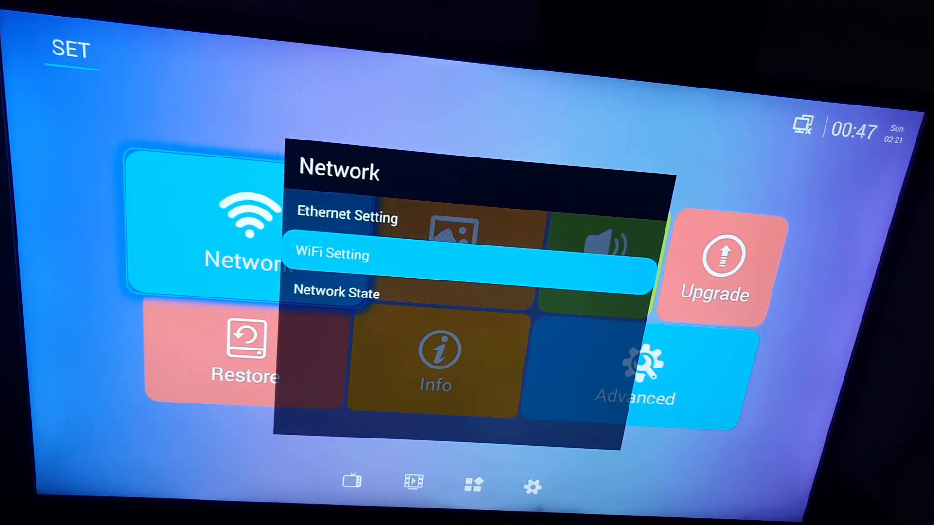
{"action": "key", "text": "Down"}
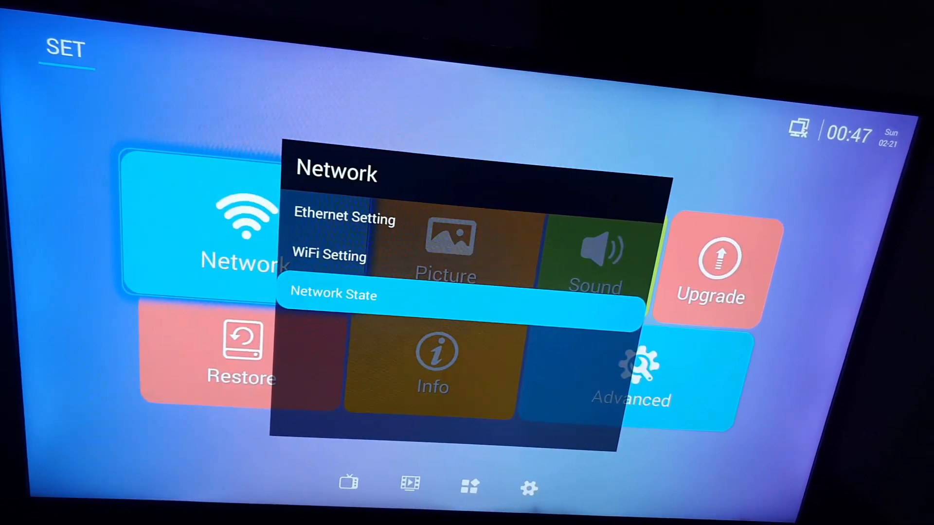
{"action": "key", "text": "Up"}
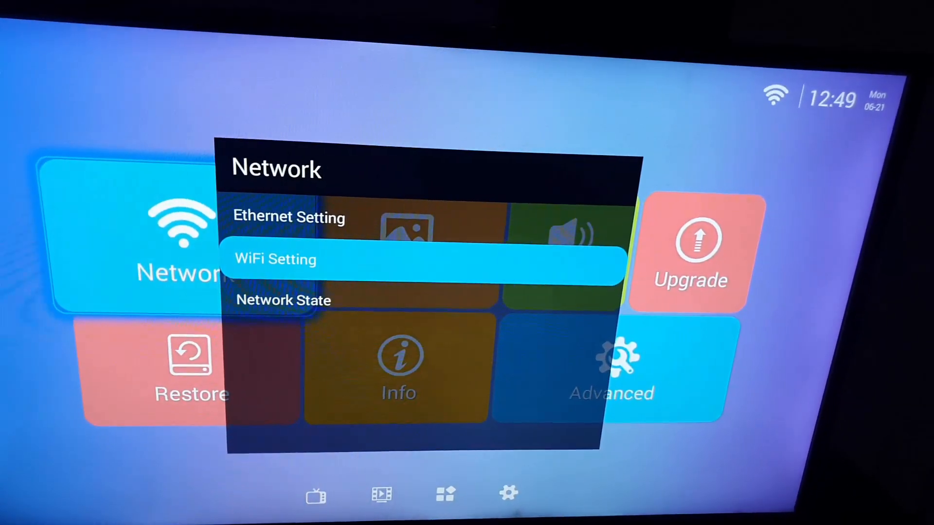
{"action": "key", "text": "Down"}
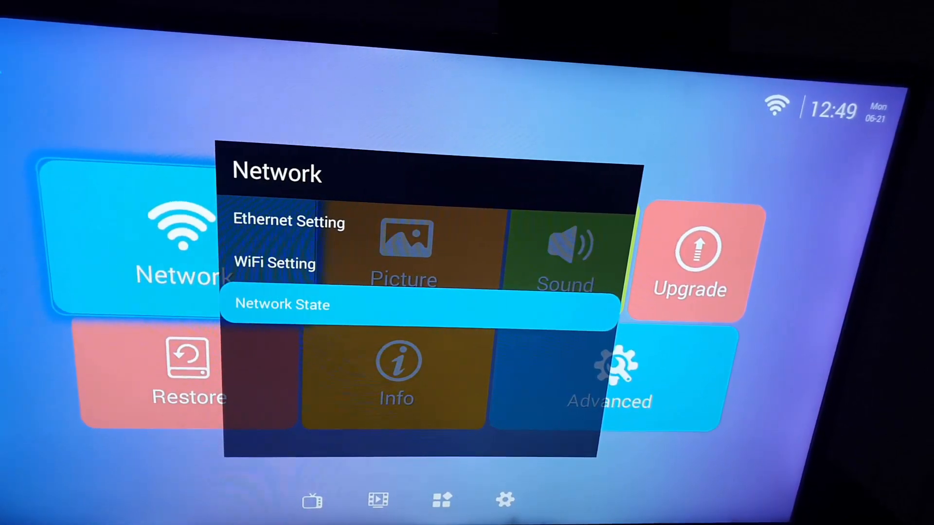